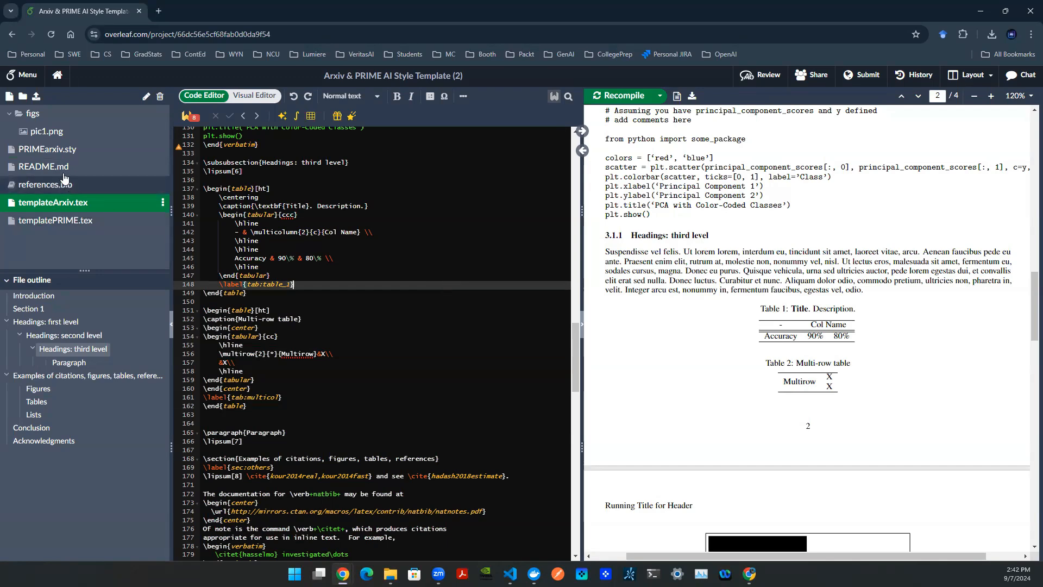
Step: Open references.bib and inspect the kour2014real, kour2014fast and hadash2018estimate entries
click(45, 184)
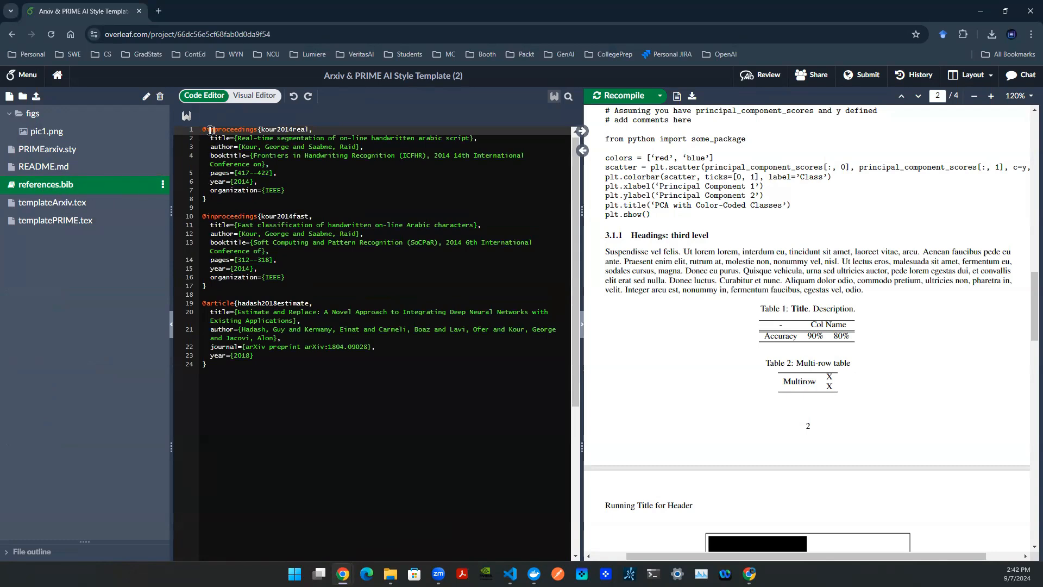
double_click(245, 132)
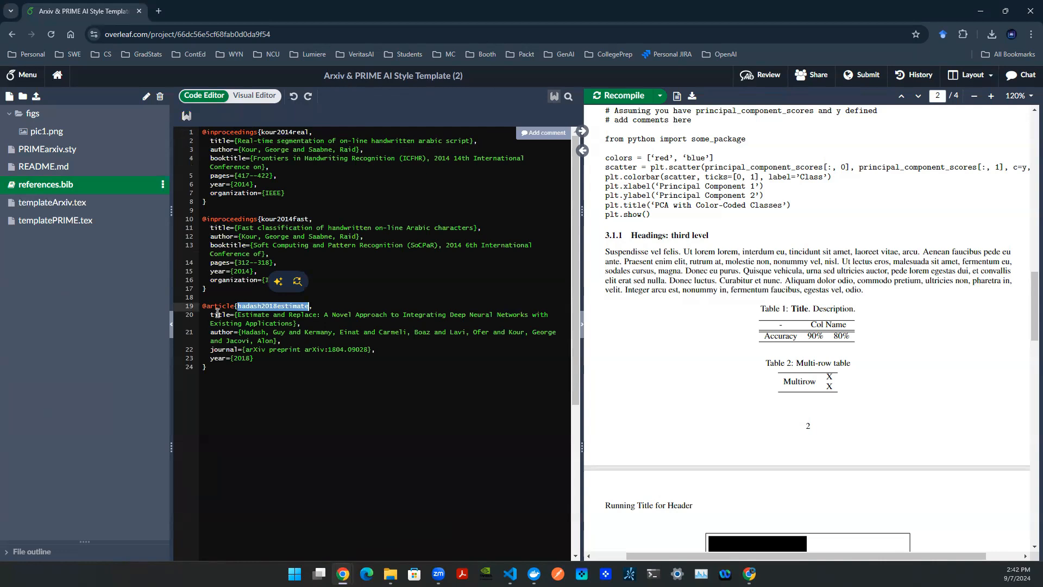
click(228, 350)
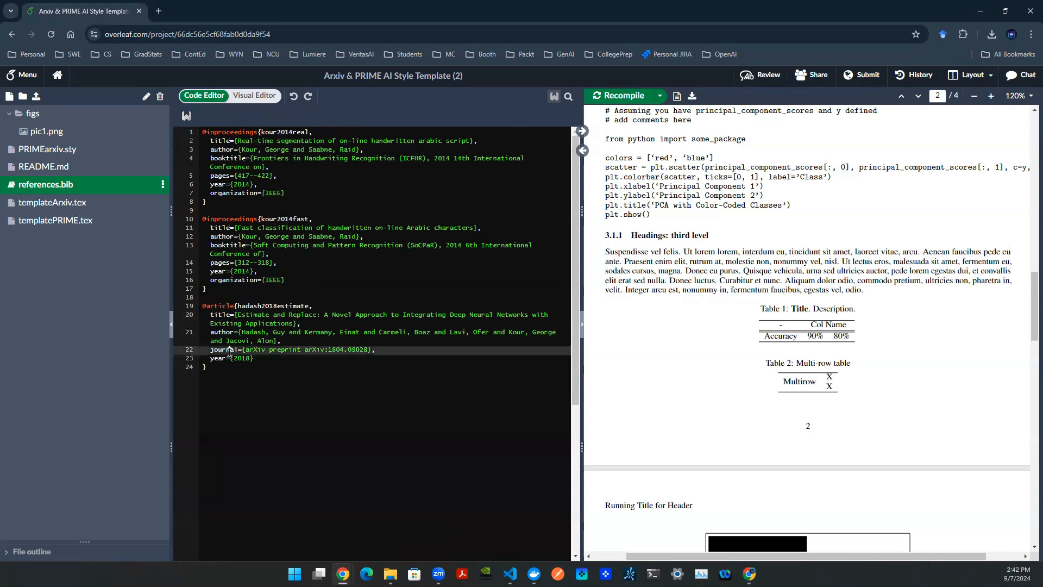
double_click(217, 358)
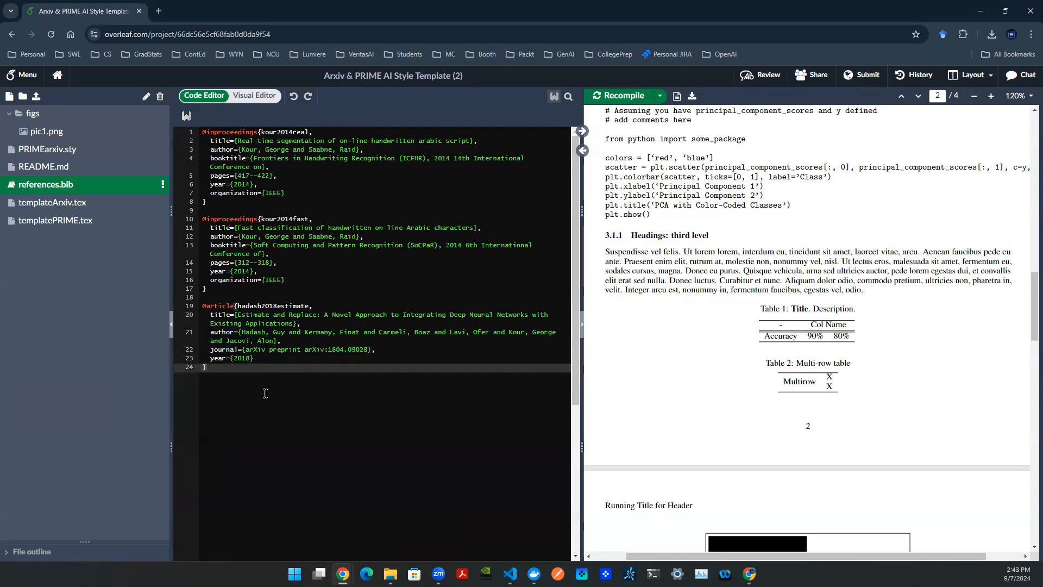
key(ctrl+a)
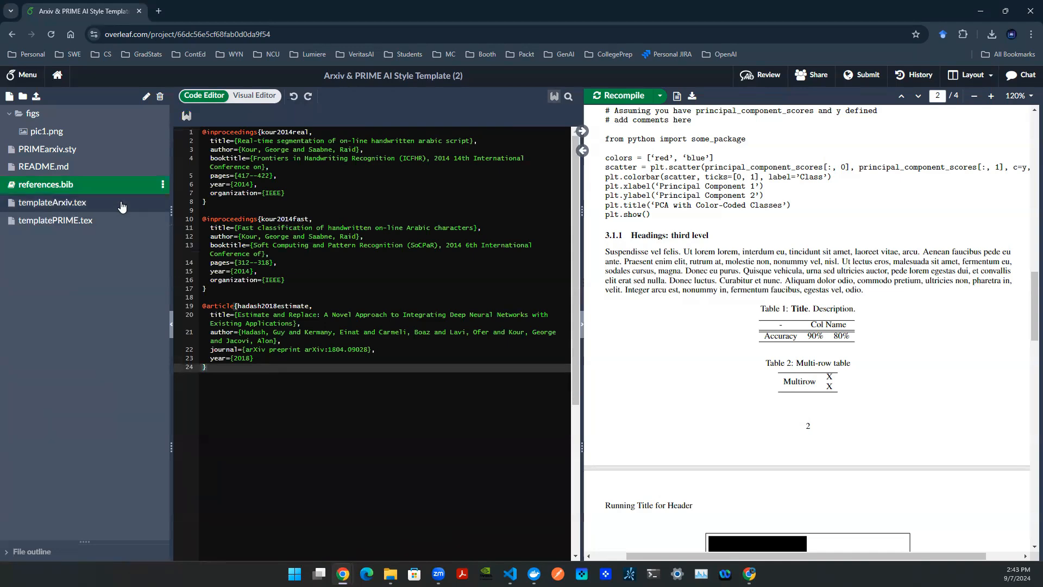
Step: Check \bibliography{references} in templateArxiv.tex, then view templatePRIME.tex's References entries [1]–[3]
click(53, 203)
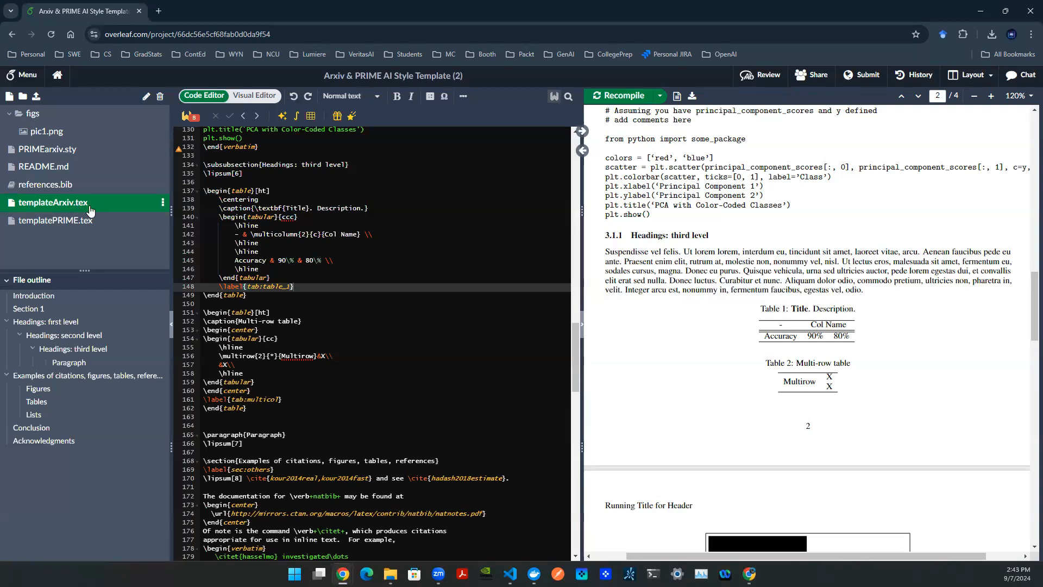
mouse_move(67, 192)
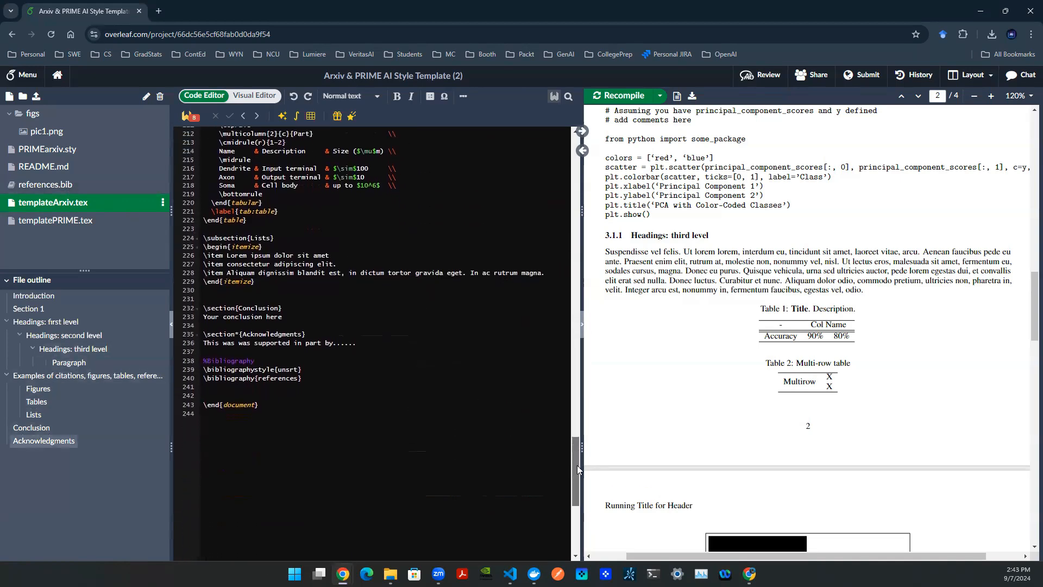
click(306, 377)
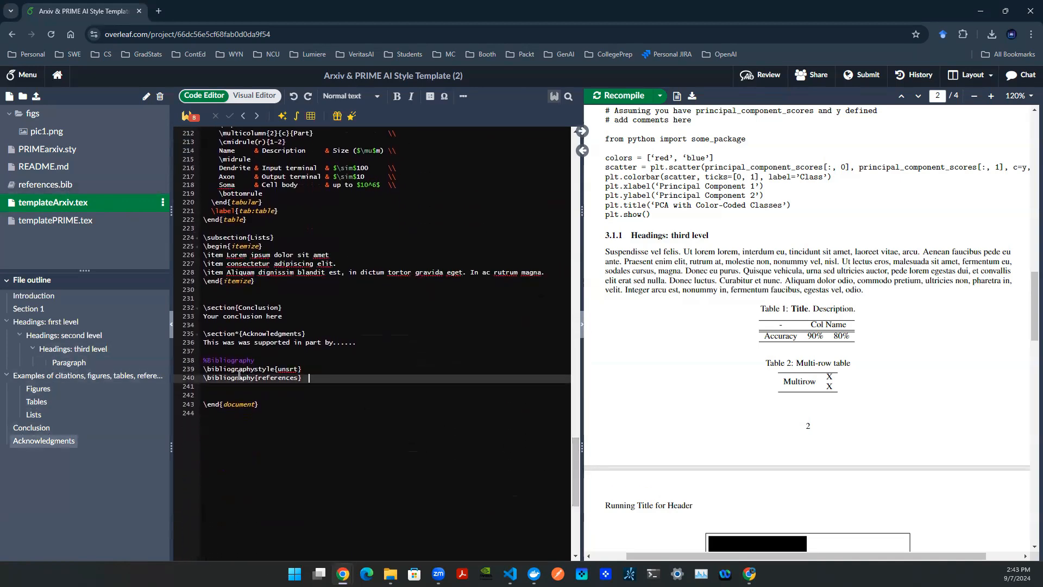
double_click(236, 369)
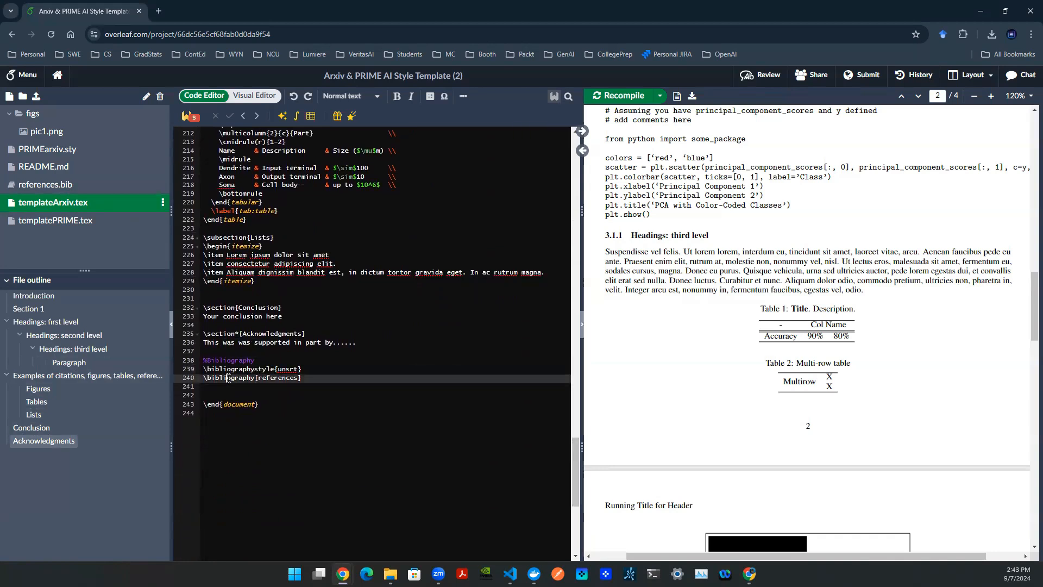
double_click(229, 377)
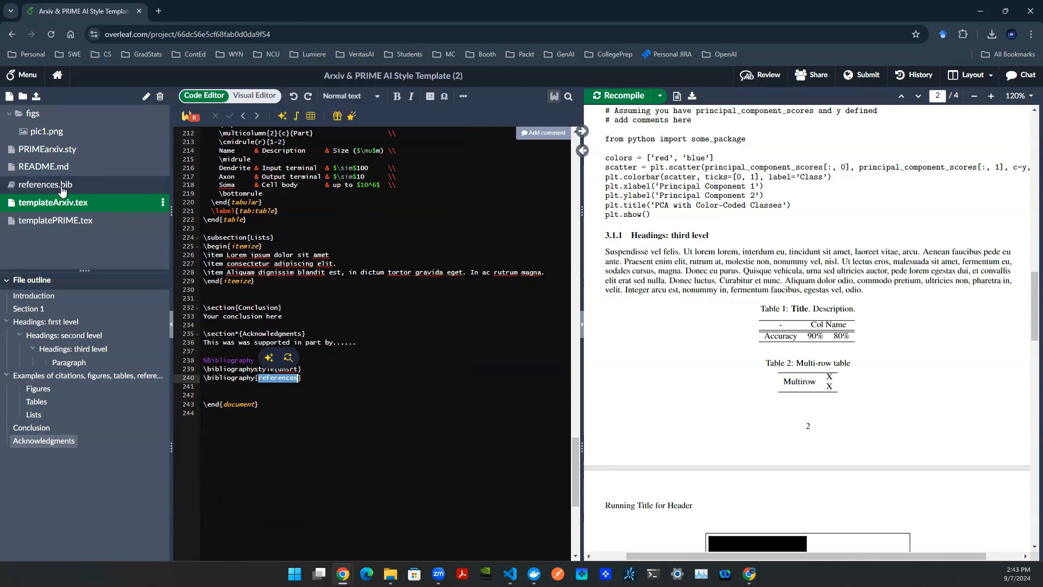
mouse_move(61, 189)
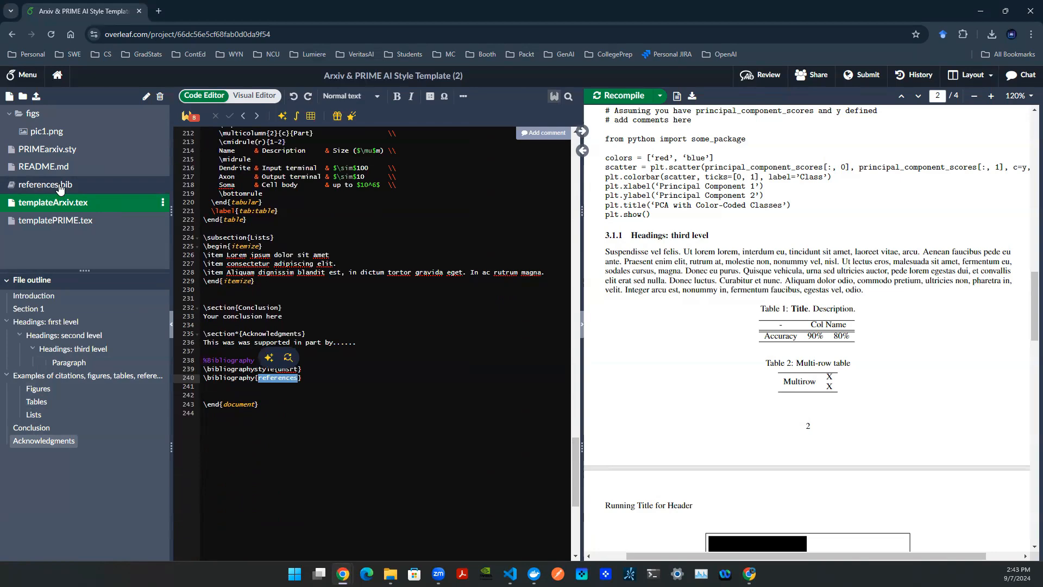
click(55, 221)
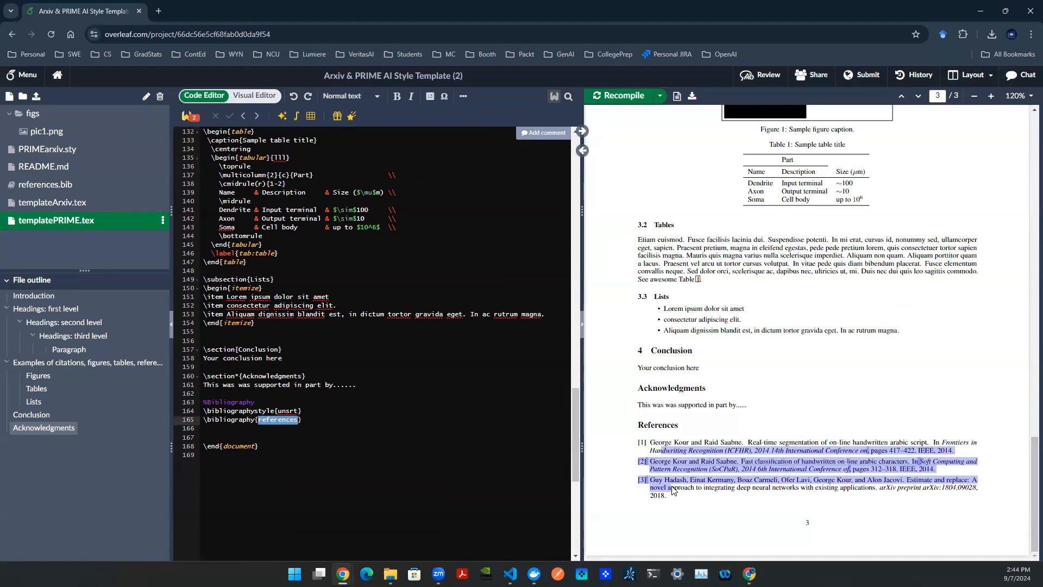
click(395, 428)
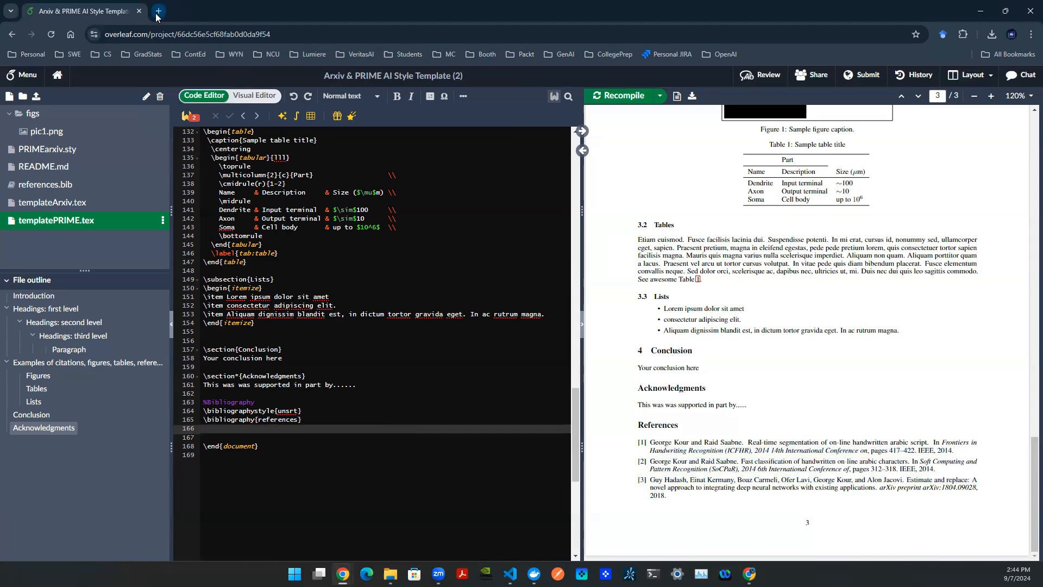
Step: Open scholar.google.com in a new tab and search 'handwritten digit recognition'
click(158, 11)
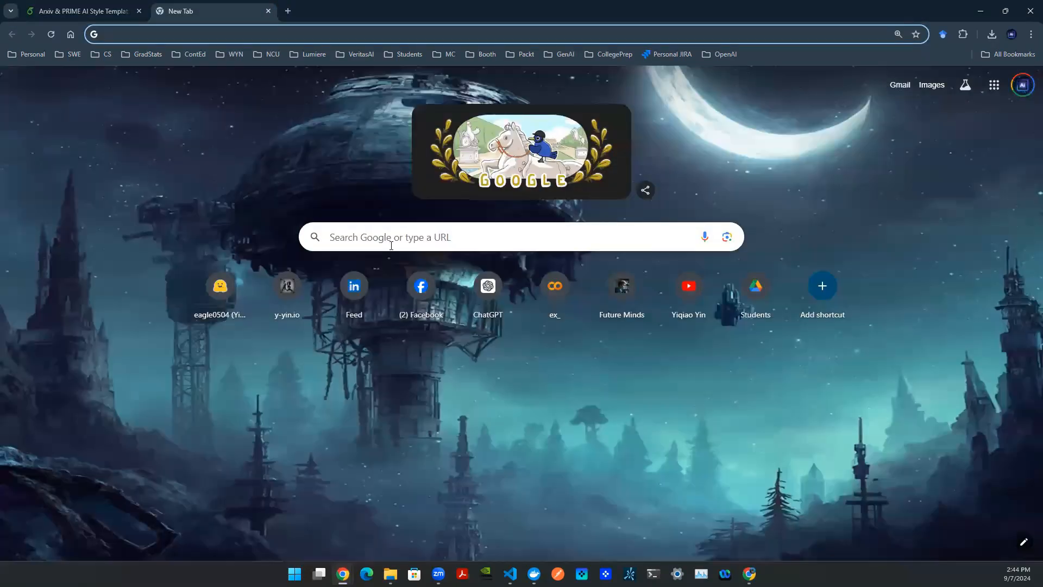
text(scholar.google.com)
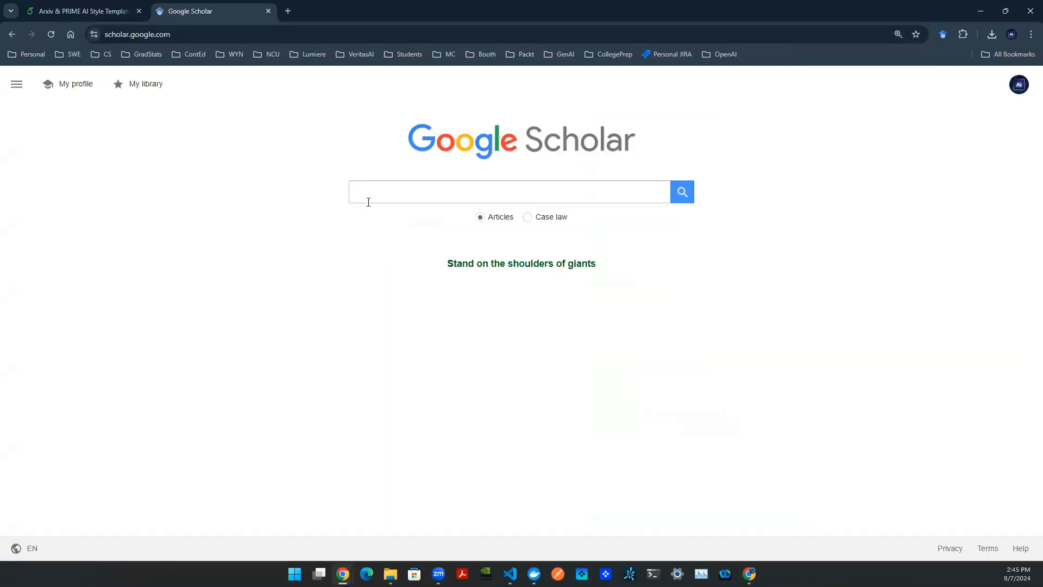
click(509, 191)
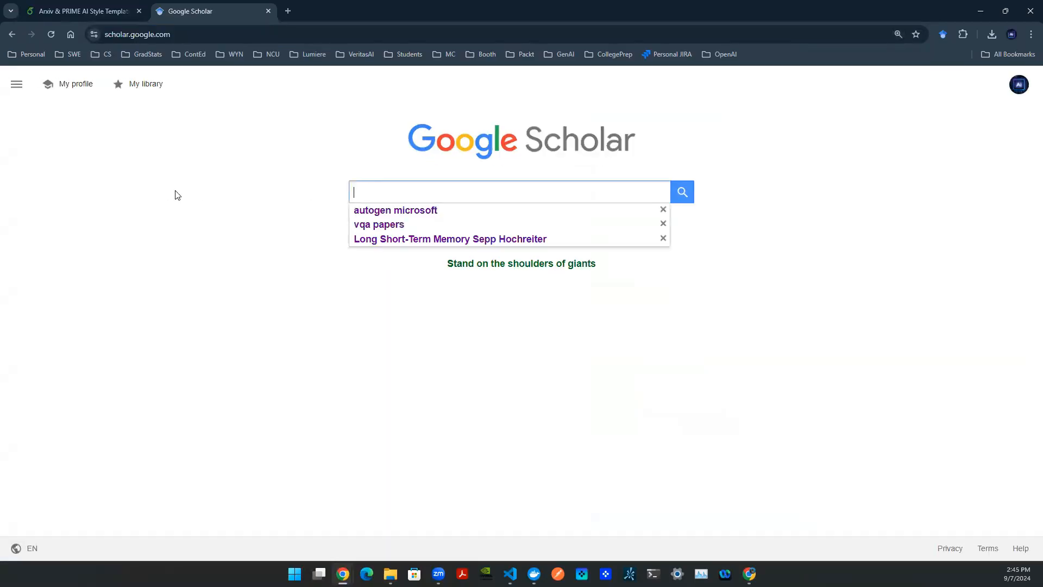
text(handwr)
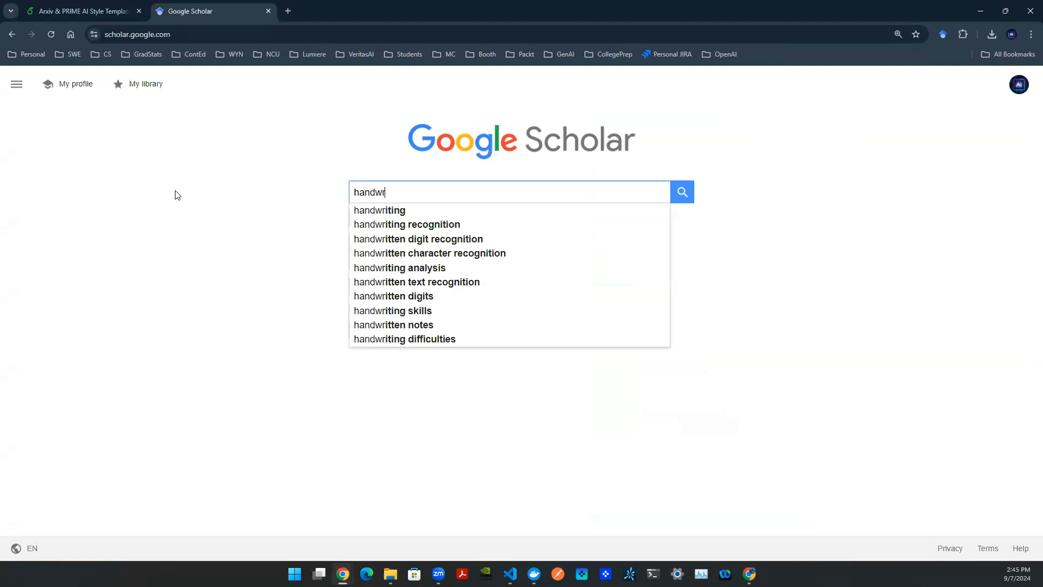
click(418, 239)
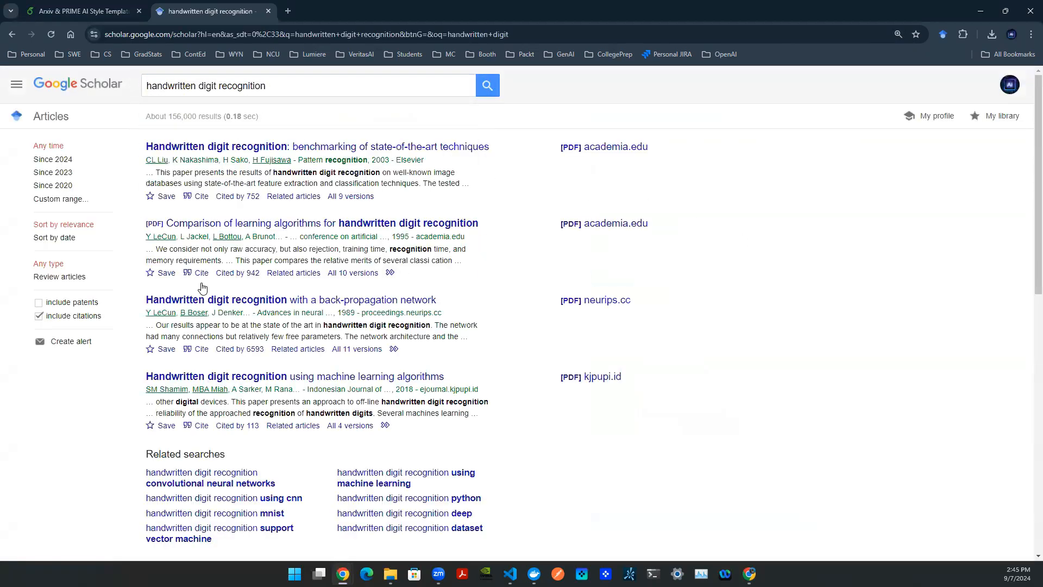
mouse_move(252, 325)
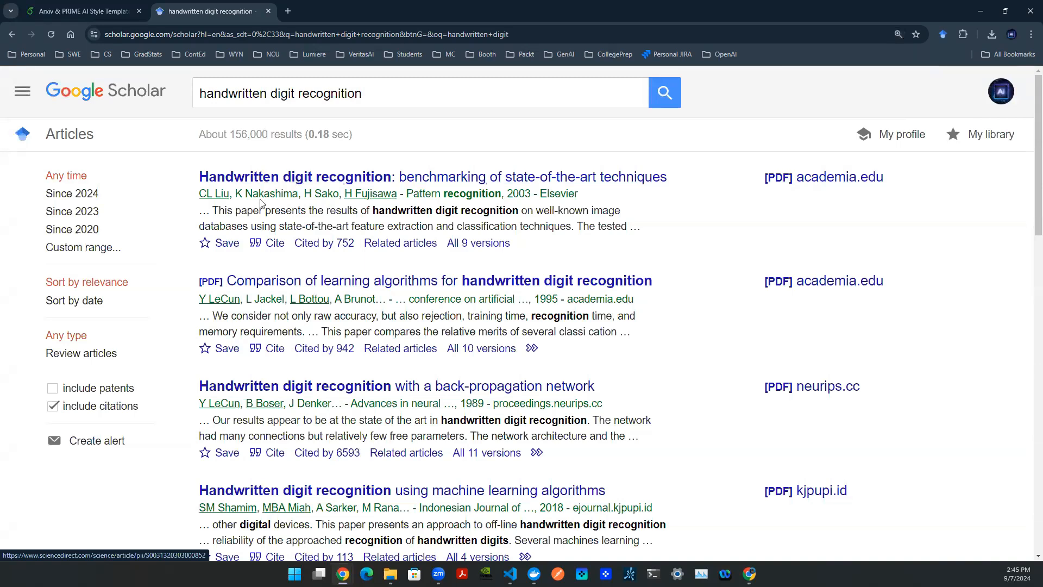
drag(258, 211, 492, 226)
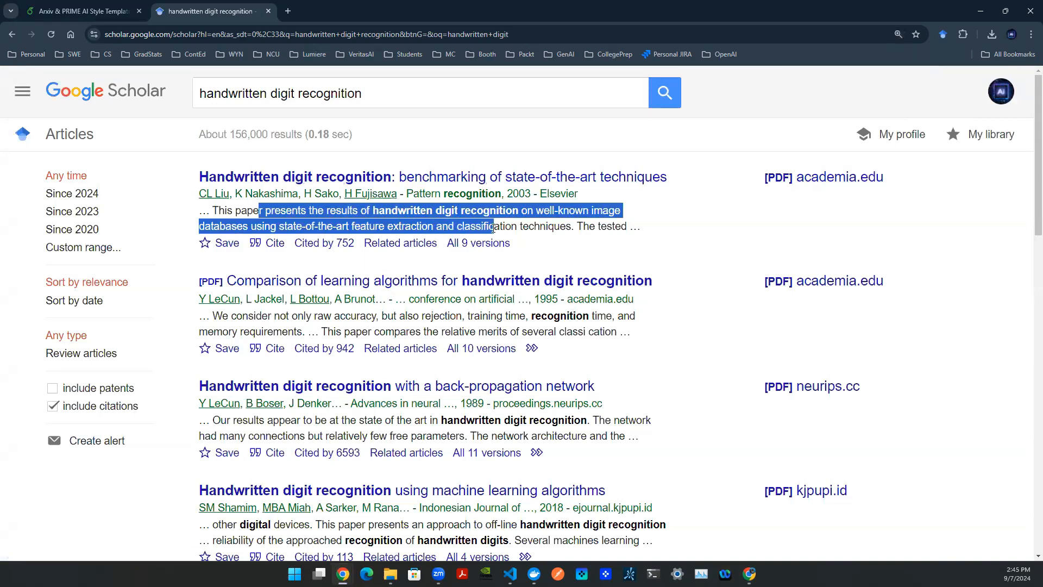
mouse_move(337, 188)
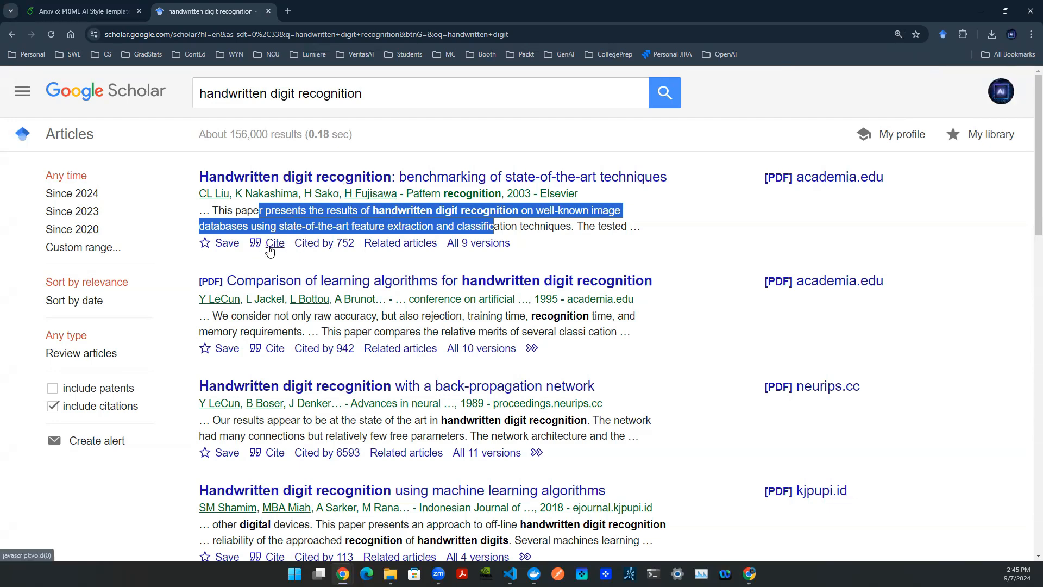
Step: Open the first result's BibTeX citation (liu2003handwritten), select it all, and return to Overleaf
click(275, 243)
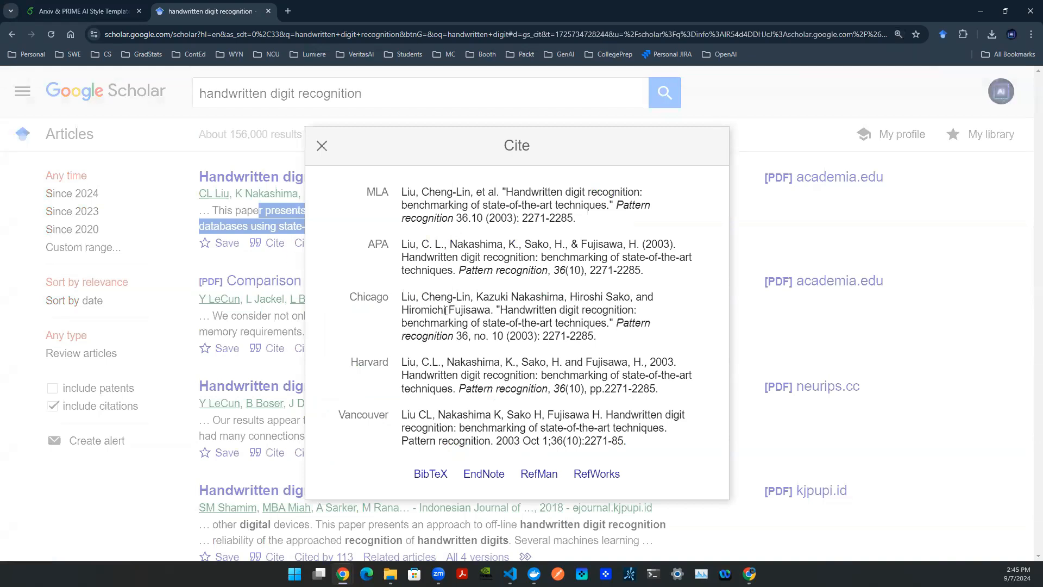
mouse_move(431, 477)
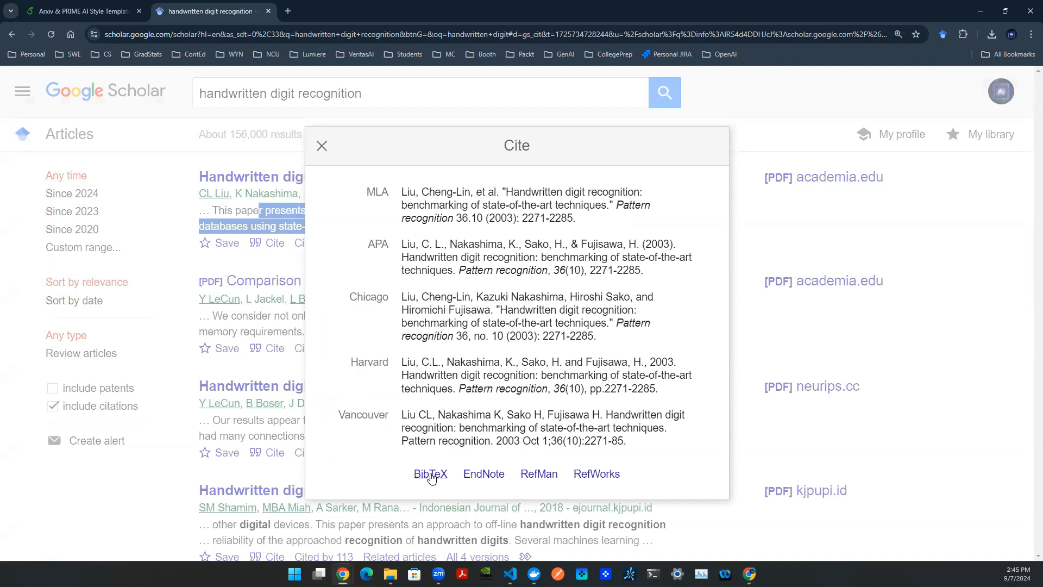
click(430, 474)
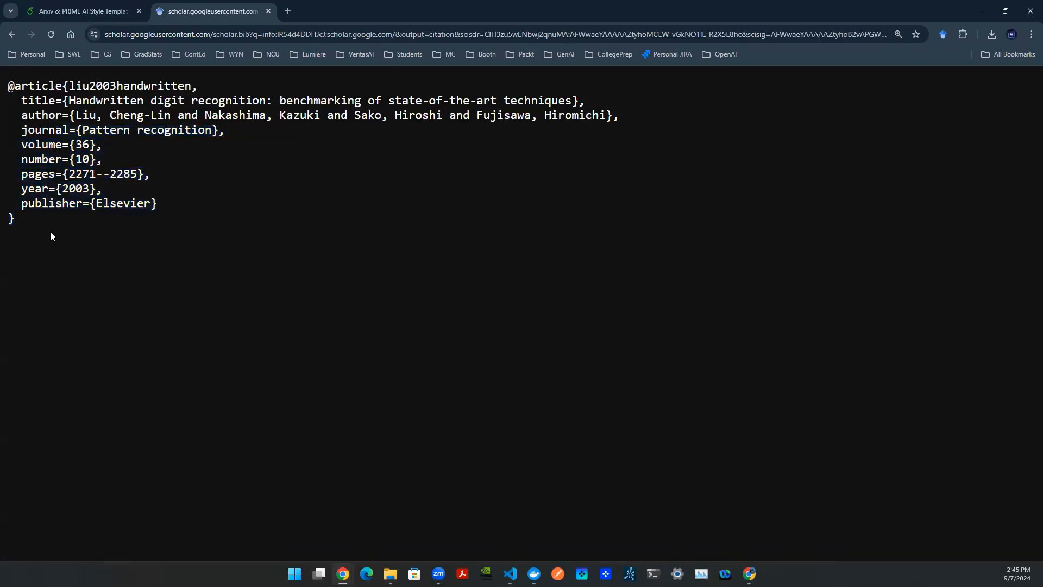
key(ctrl+a)
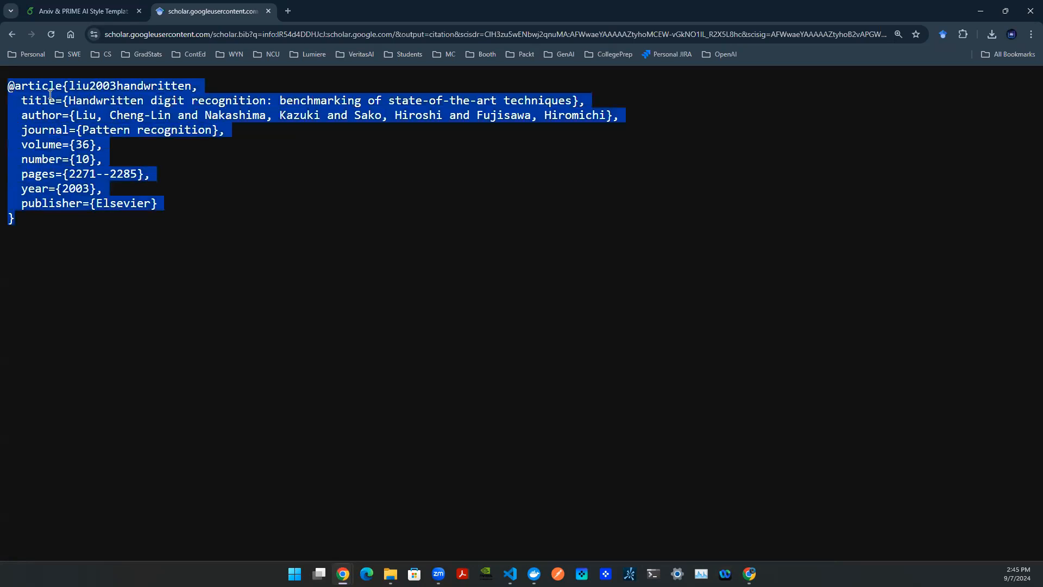
click(81, 12)
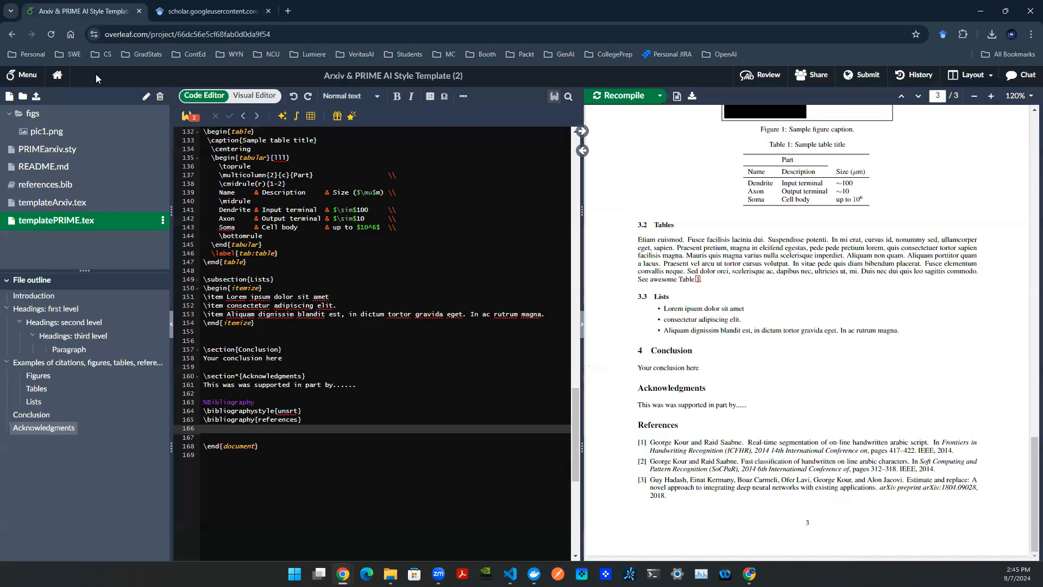
Step: Append the liu2003handwritten entry to references.bib, checking templateArxiv.tex and the Scholar tab along the way
click(45, 185)
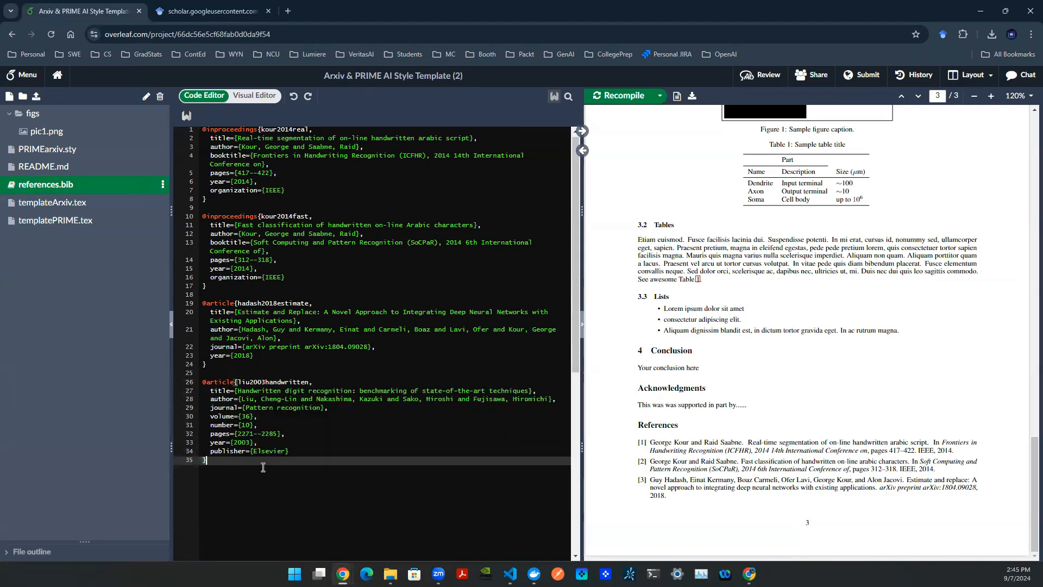
click(52, 202)
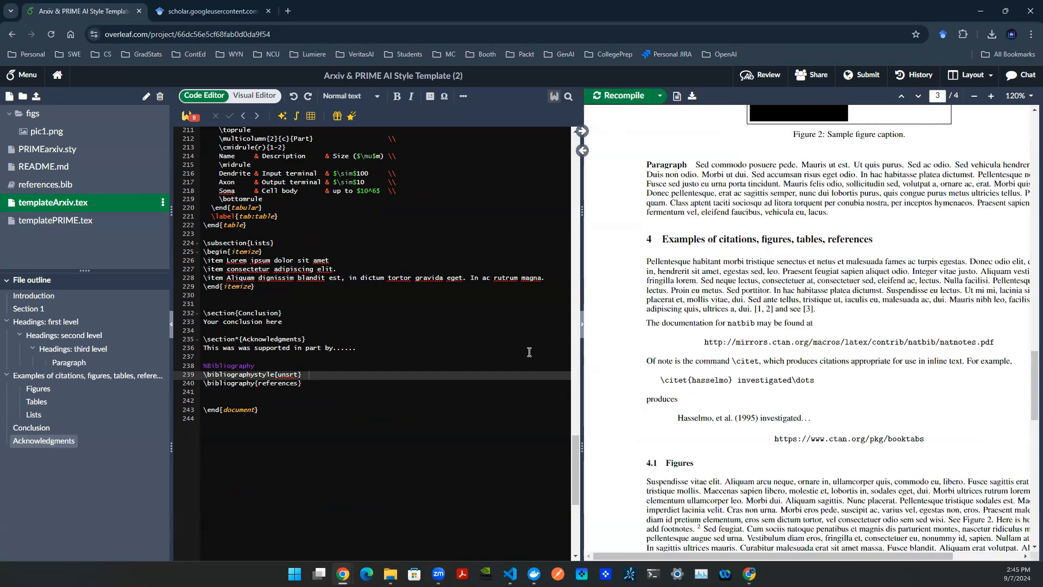
scroll(down, 3)
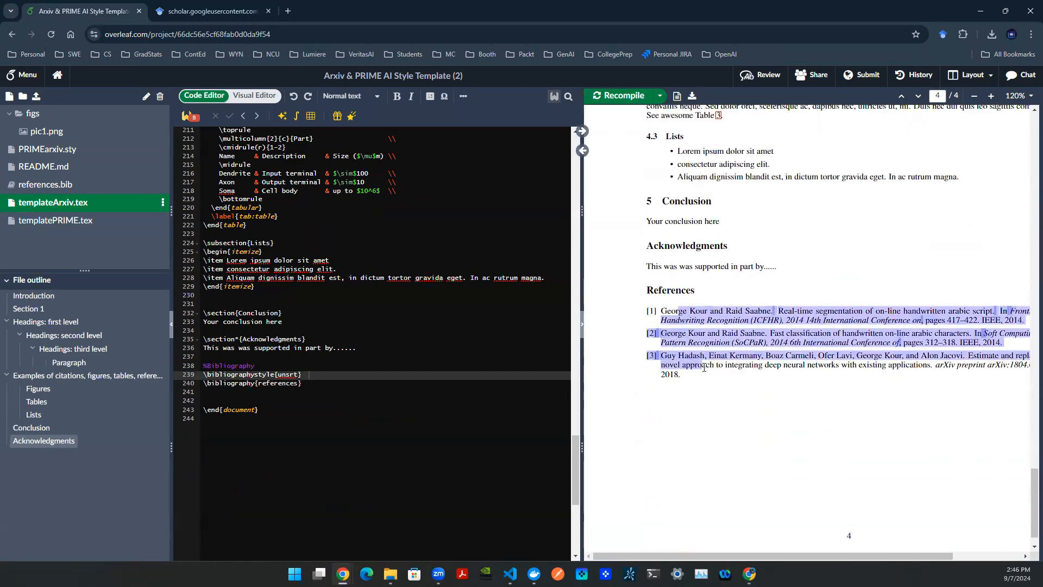
click(209, 12)
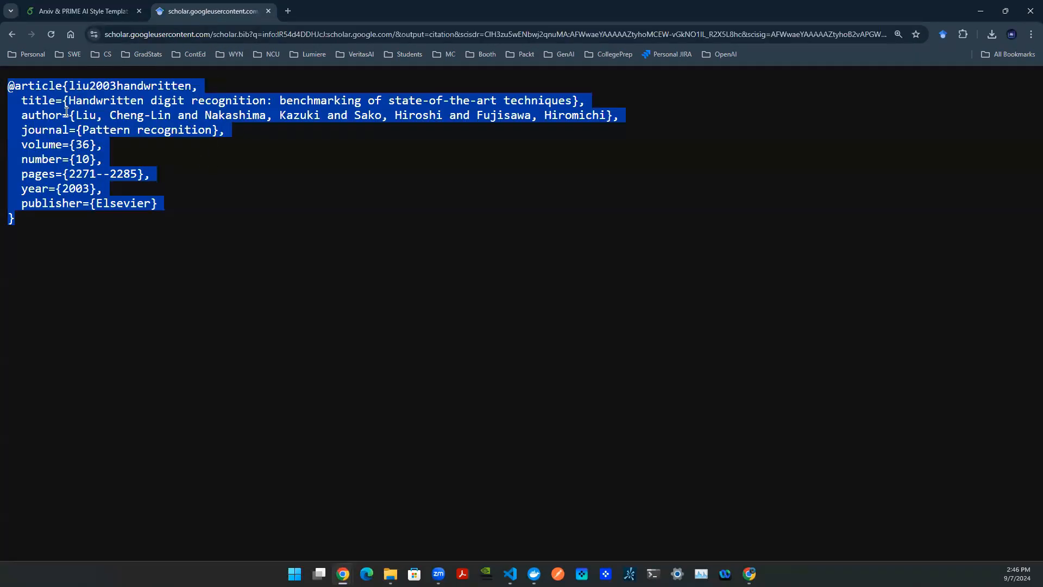
click(81, 11)
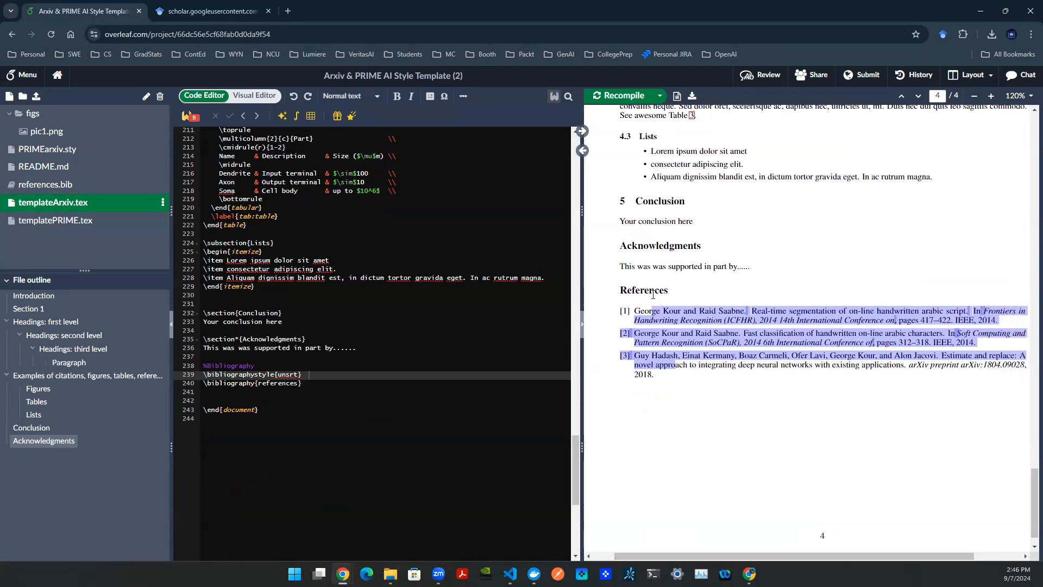
mouse_move(252, 338)
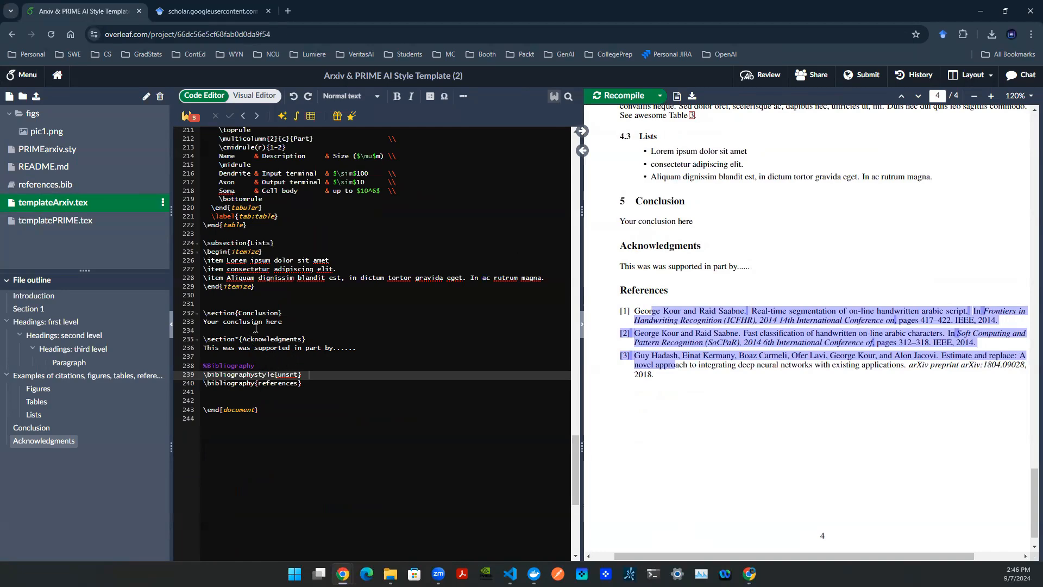
click(46, 184)
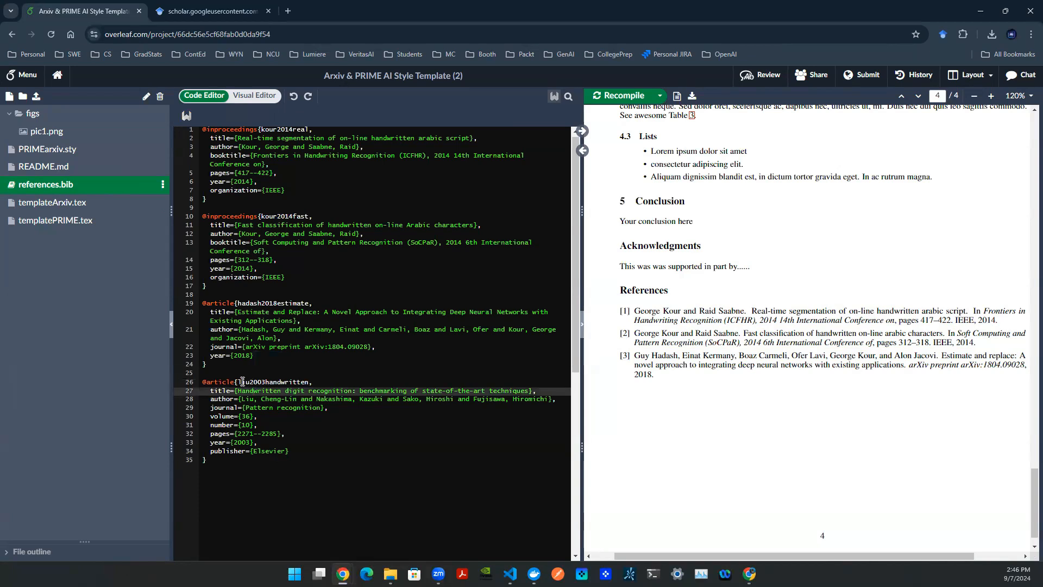
Step: Select the liu2003handwritten key, then append a 'powerful dataset' sentence ending in \cite to the conclusion
double_click(257, 382)
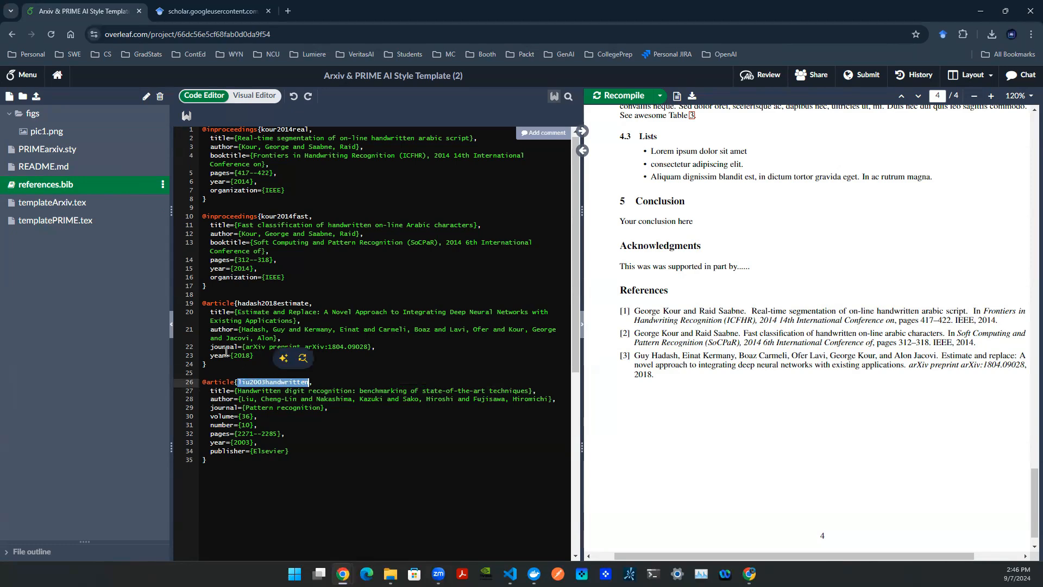
click(52, 203)
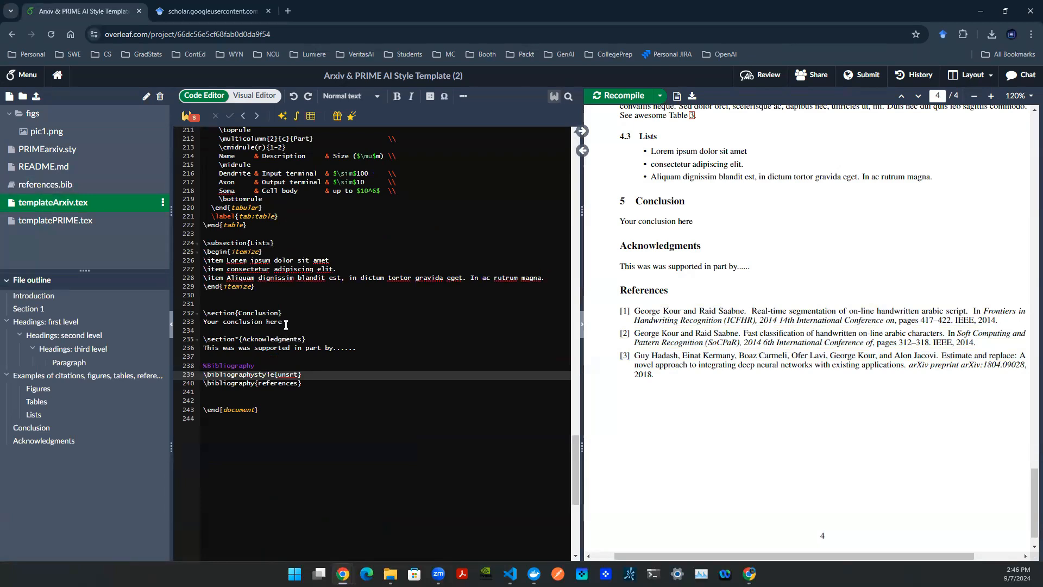
click(284, 321)
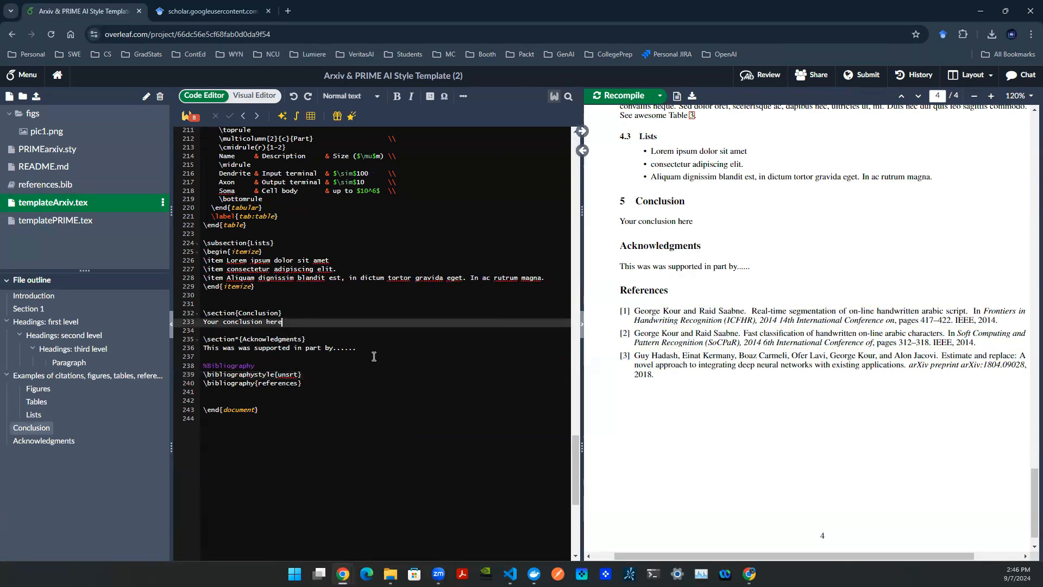
text(". ")
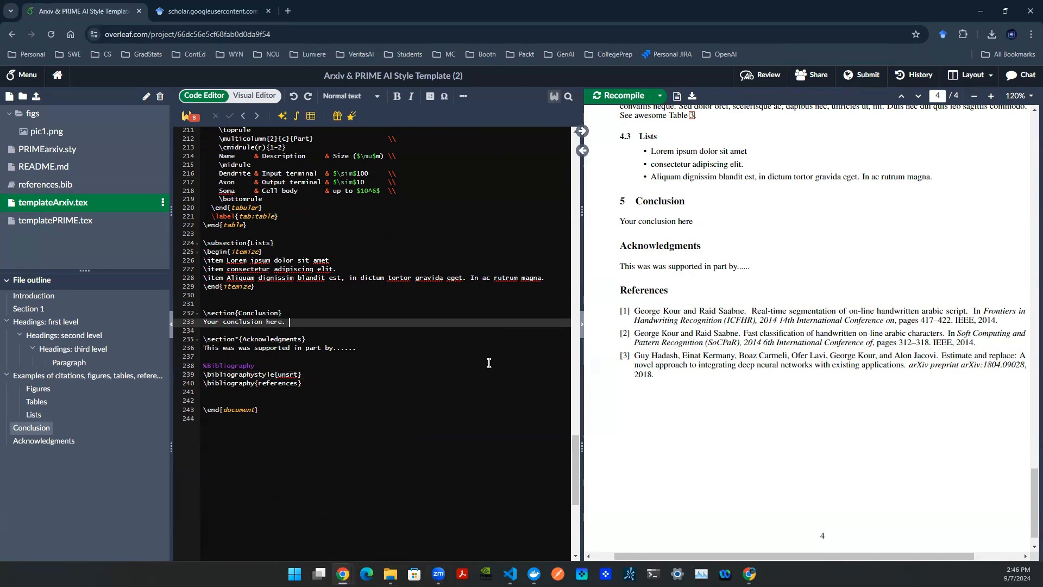
text(Handwritten digit recognition is a)
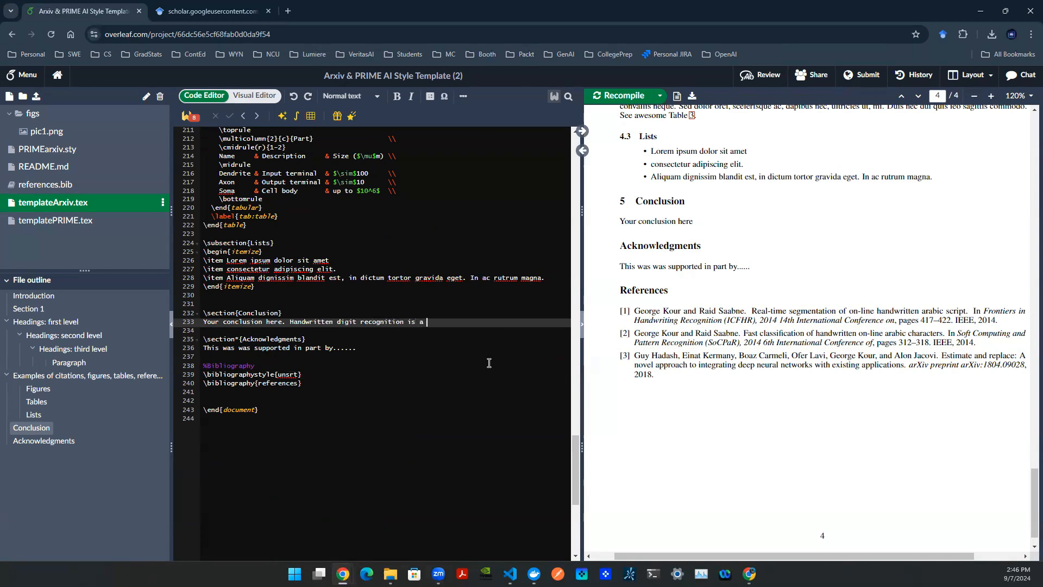
text(powerful dataset)
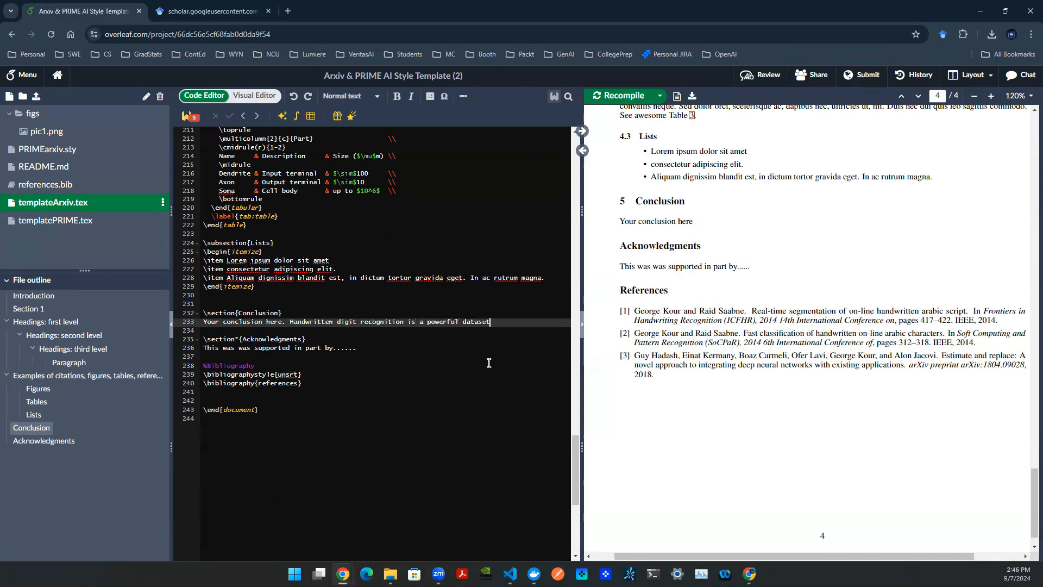
text(.)
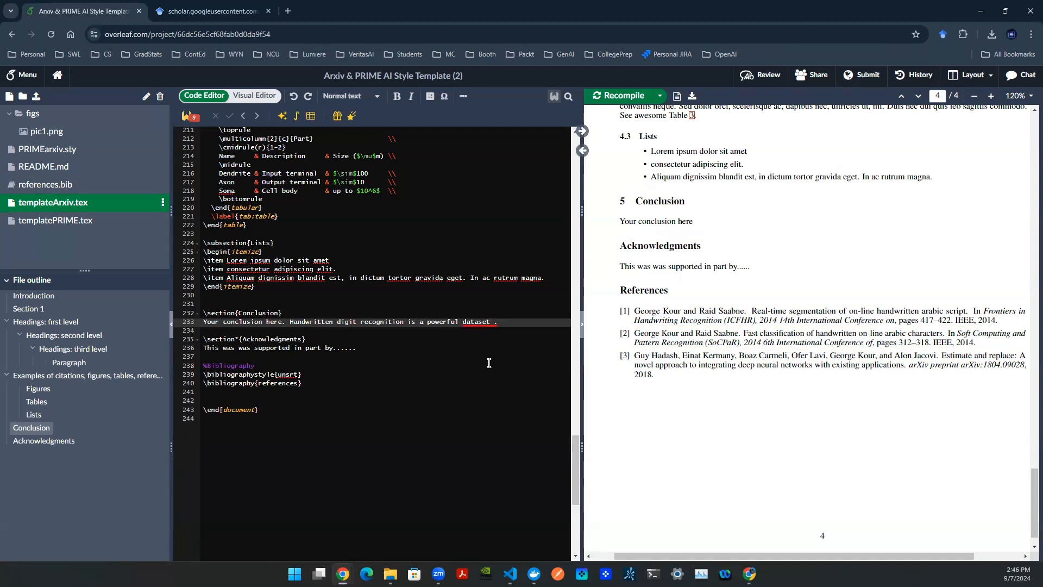
text(\cite{)
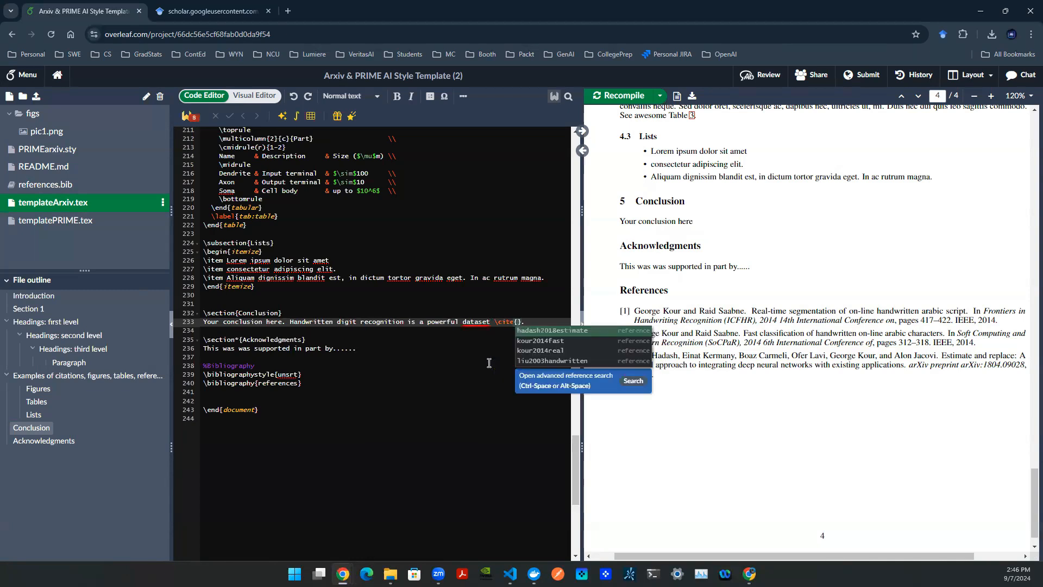
Step: Complete \cite with liu2003handwritten, recompile, and highlight the [4] citation in the PDF
click(552, 361)
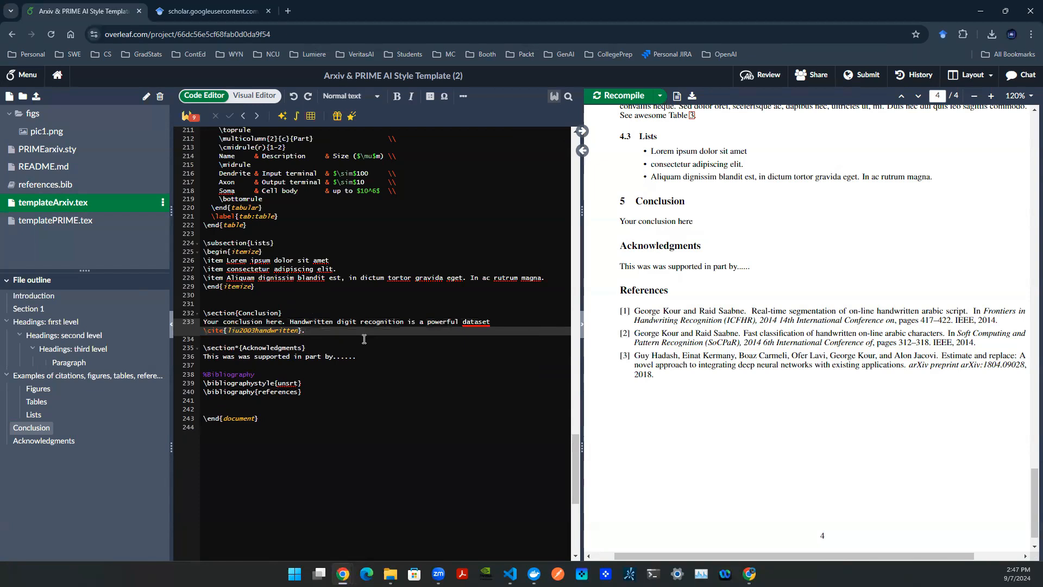
click(618, 96)
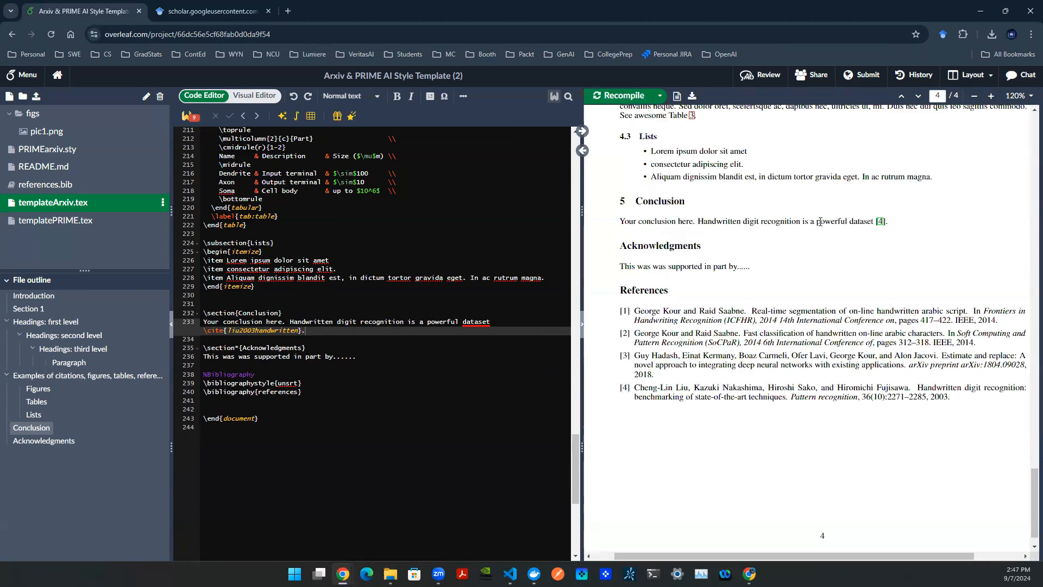
drag(818, 222, 887, 221)
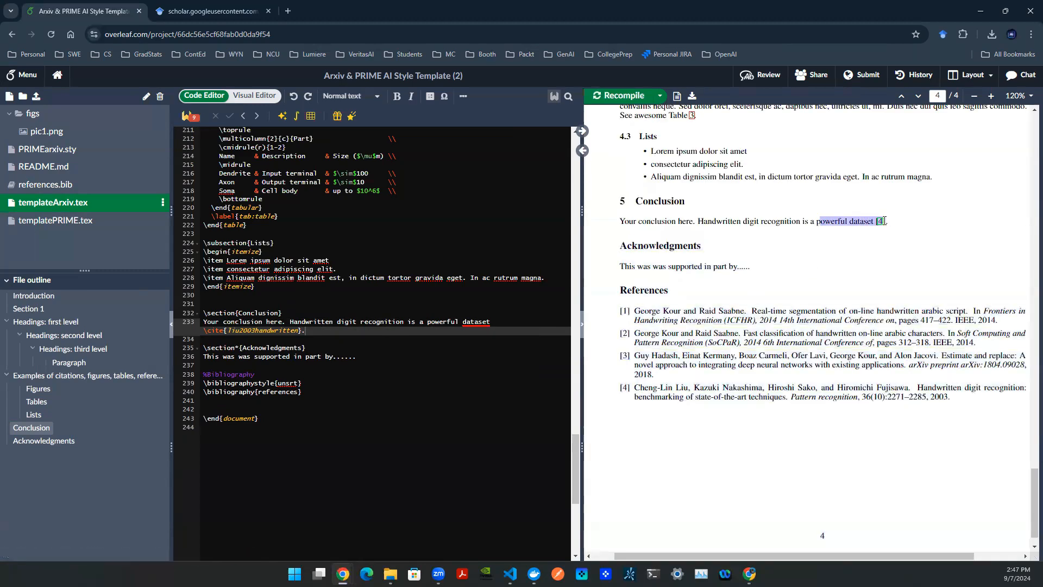